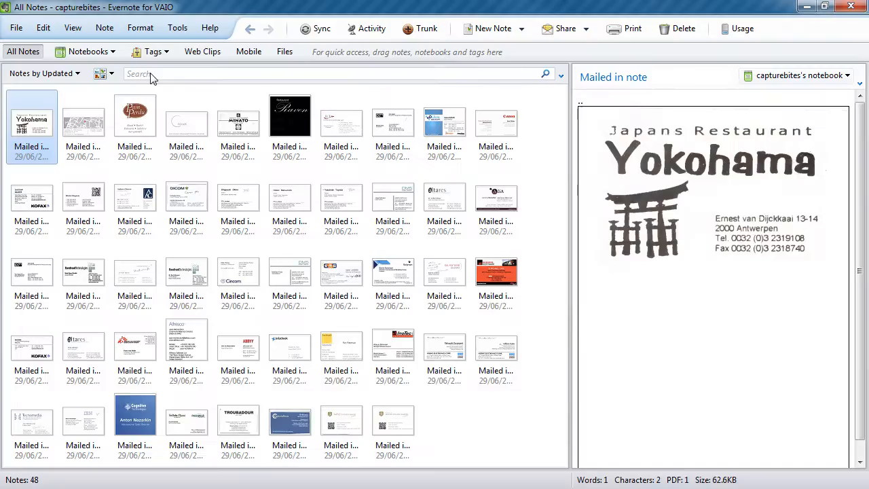
pyautogui.write('A')
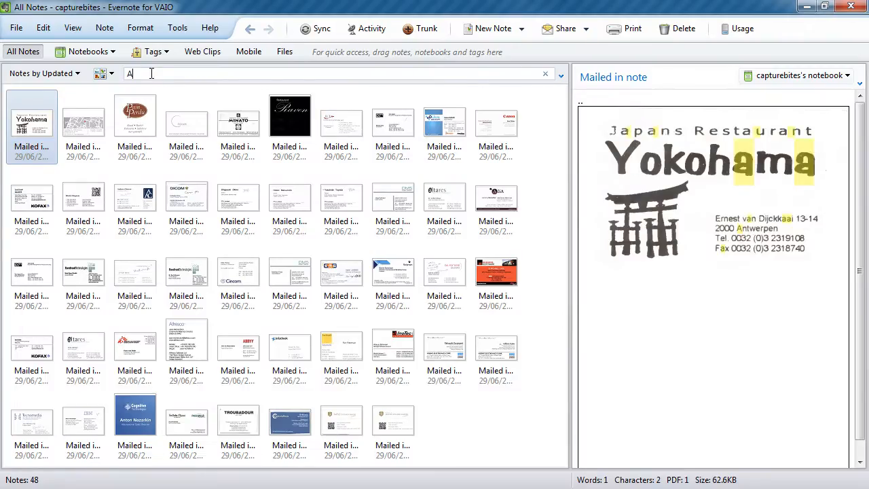
pyautogui.write('Antwerp')
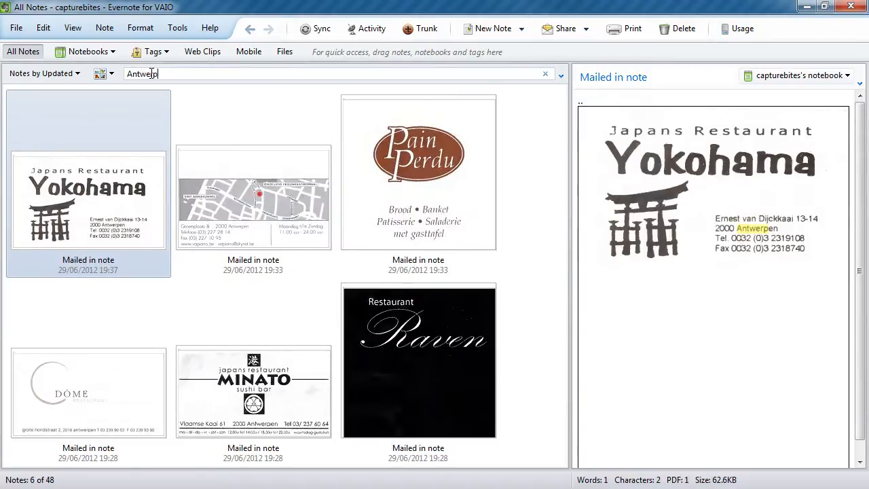